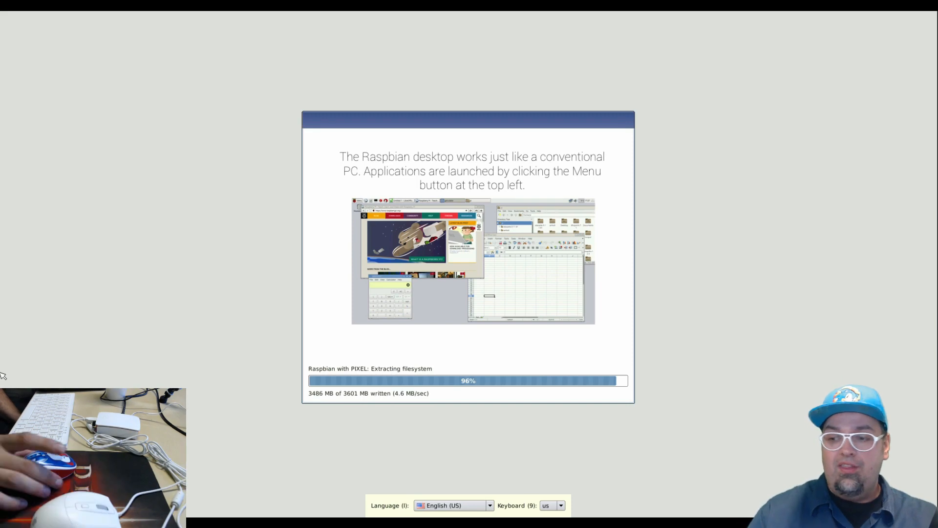
mouse_move(160, 274)
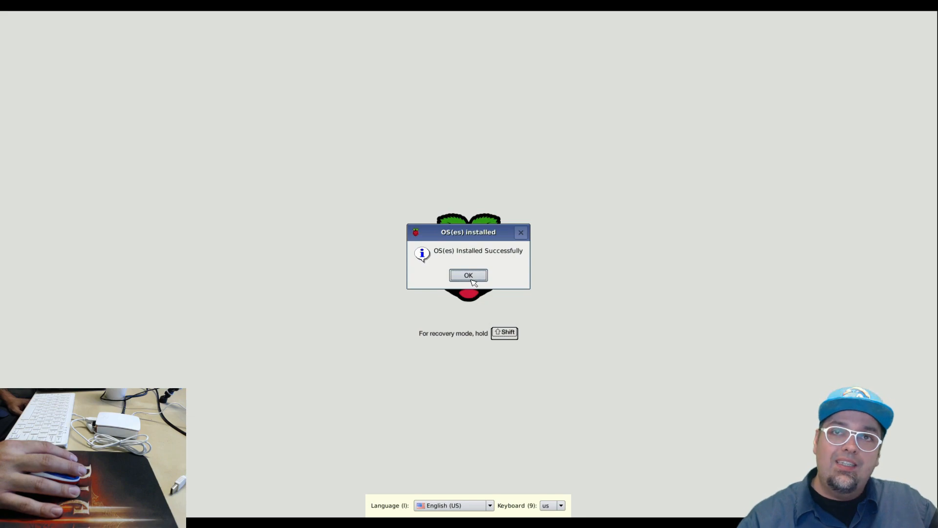
- Acknowledge the finished NOOBS install and let the Pi boot into the PIXEL desktop
left_click(468, 275)
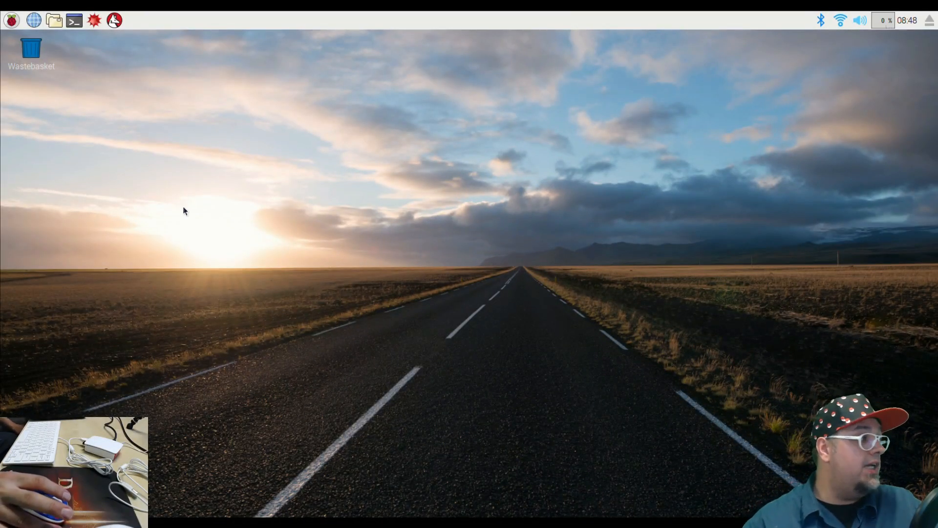
mouse_move(279, 215)
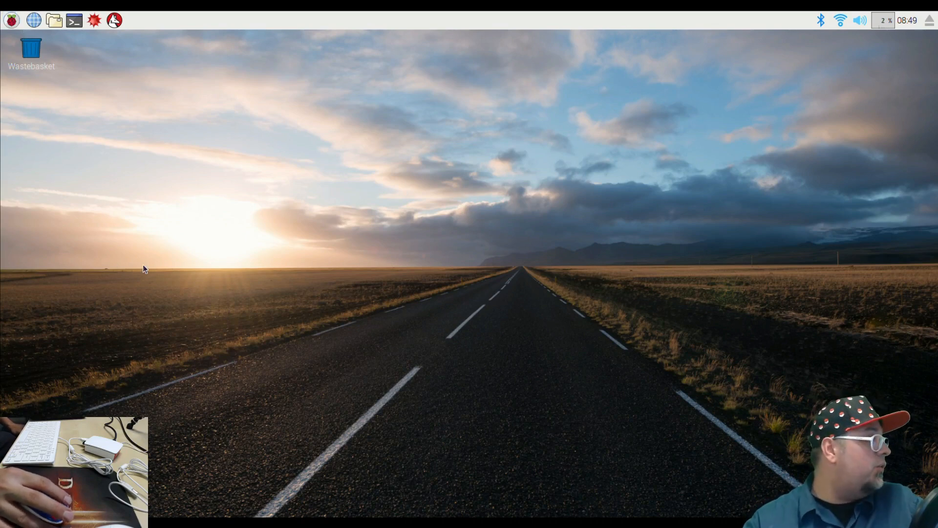
mouse_move(115, 20)
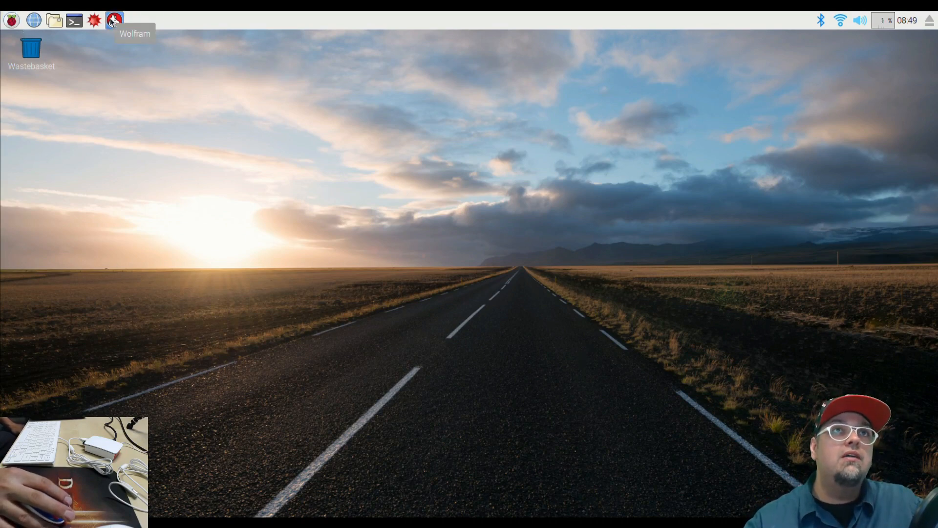
mouse_move(107, 31)
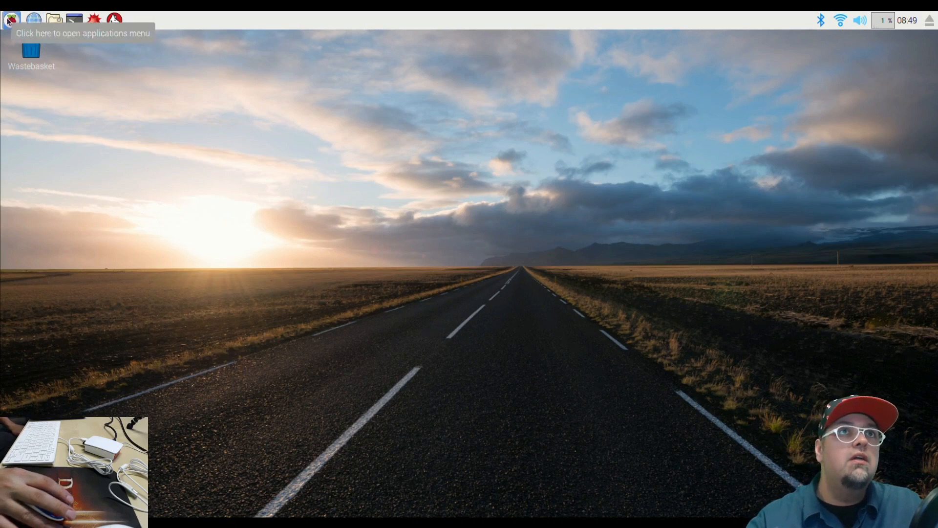
left_click(11, 20)
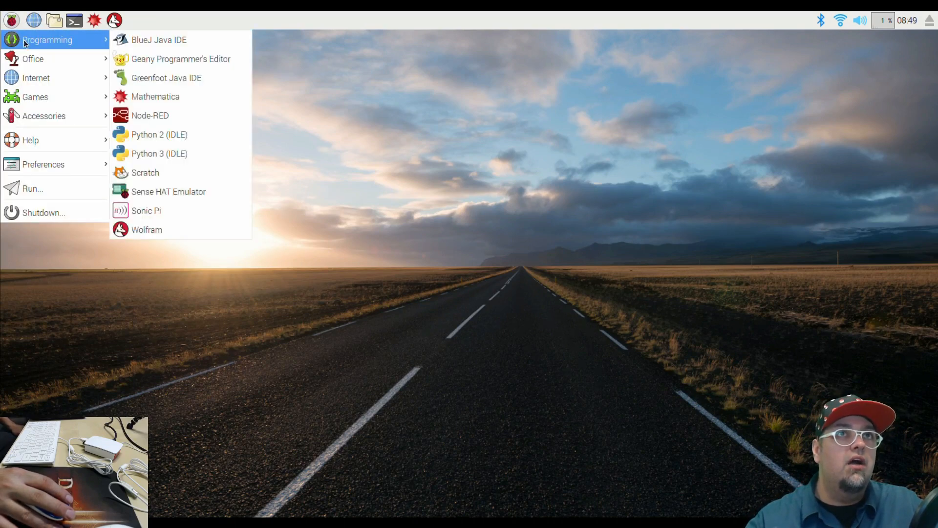
mouse_move(47, 51)
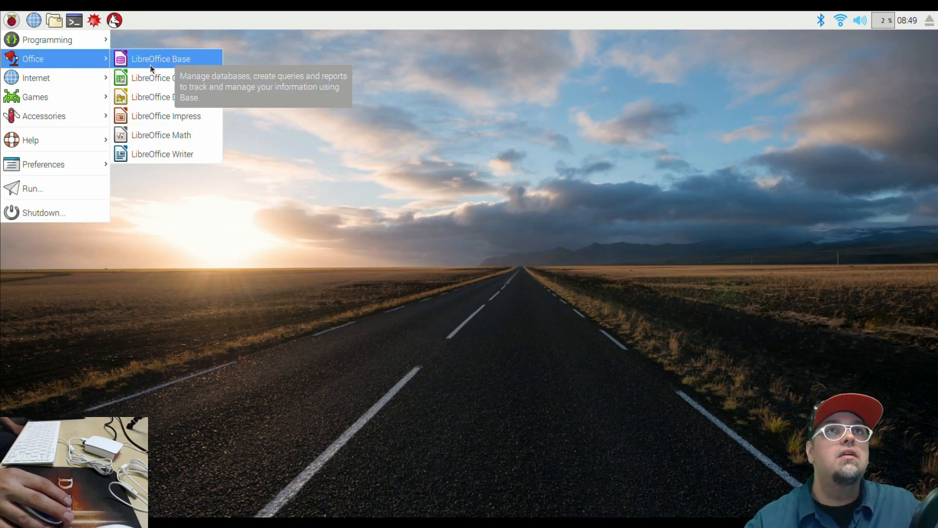
mouse_move(159, 78)
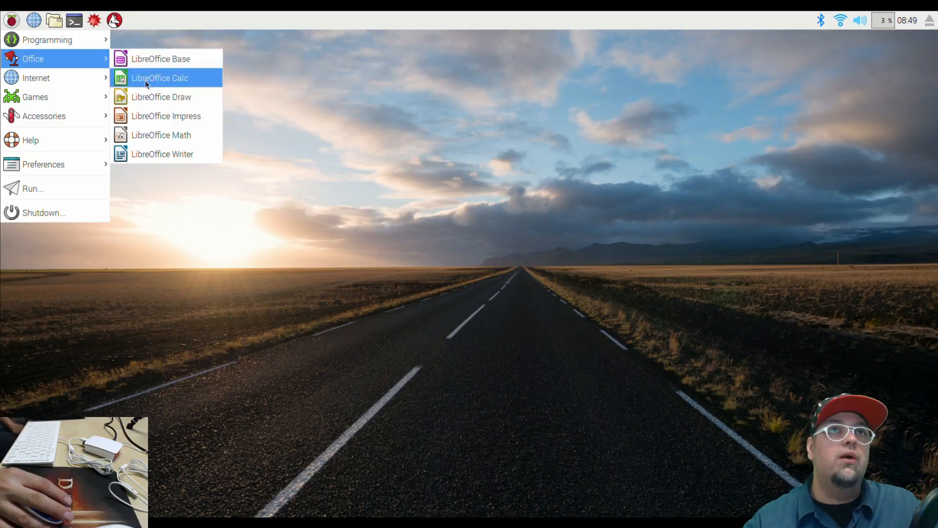
mouse_move(160, 78)
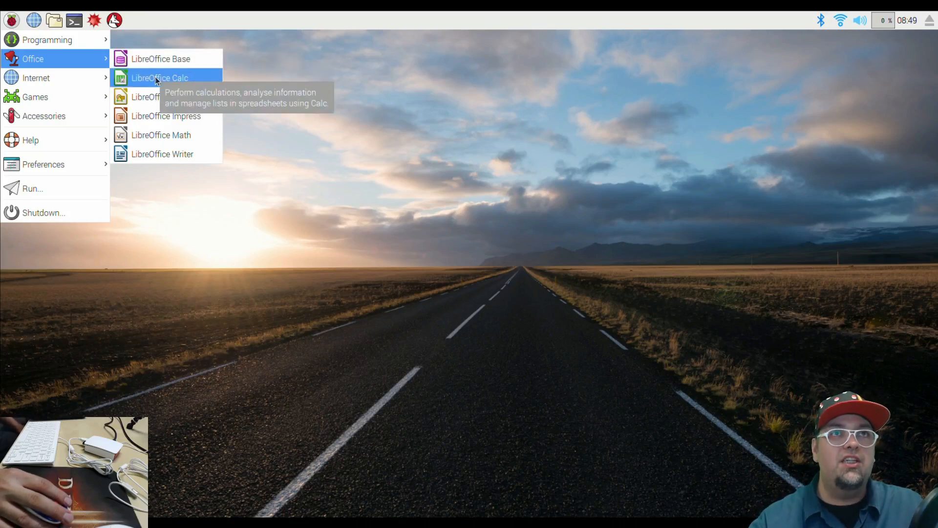
mouse_move(146, 97)
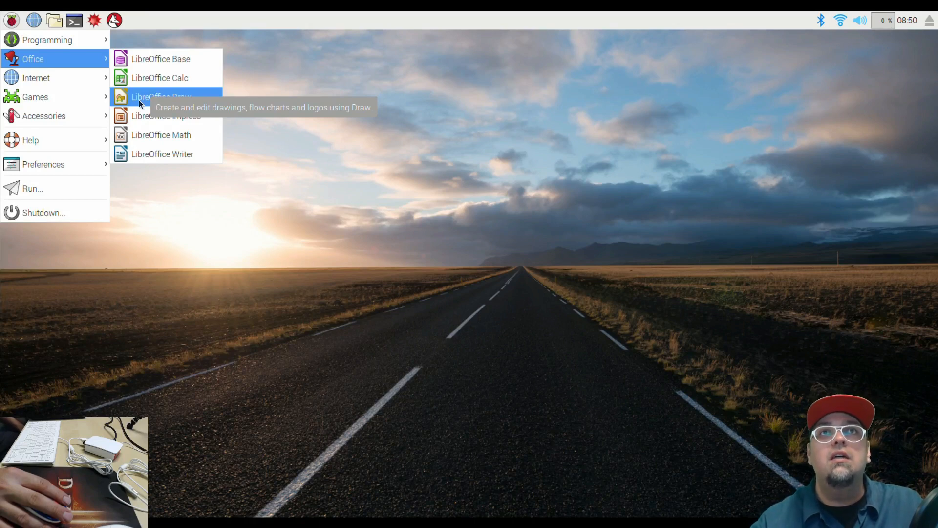
mouse_move(166, 116)
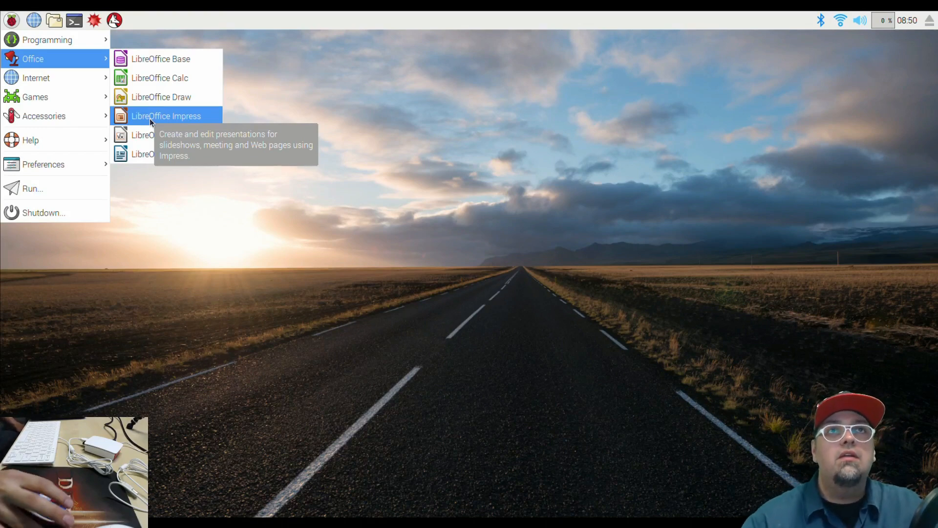
mouse_move(160, 135)
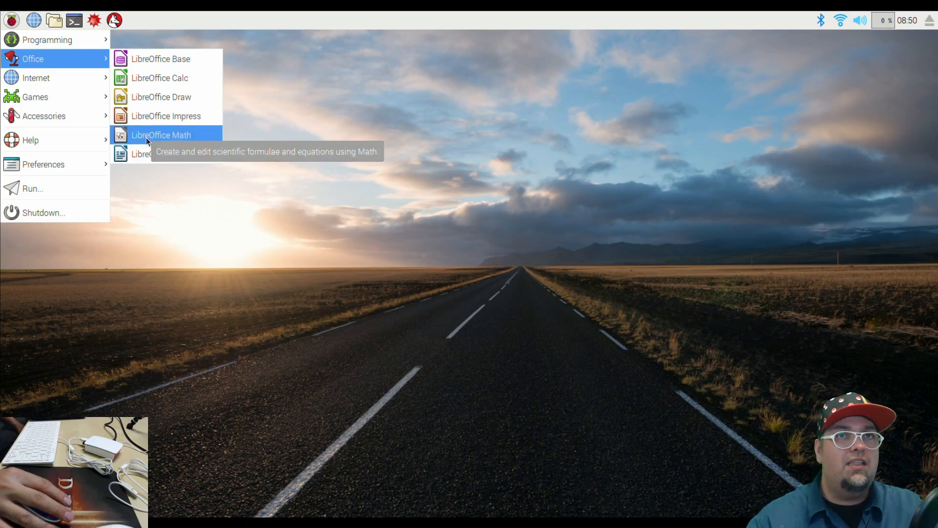
mouse_move(161, 153)
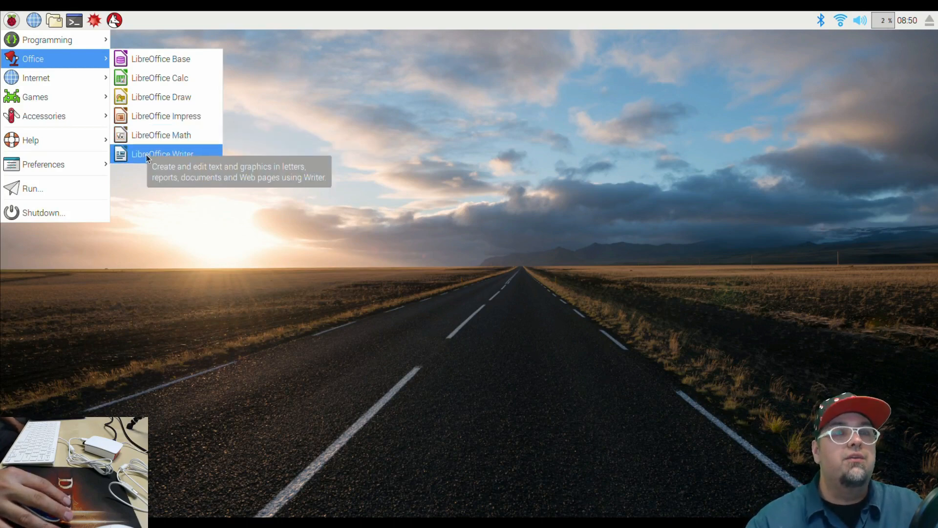
mouse_move(37, 78)
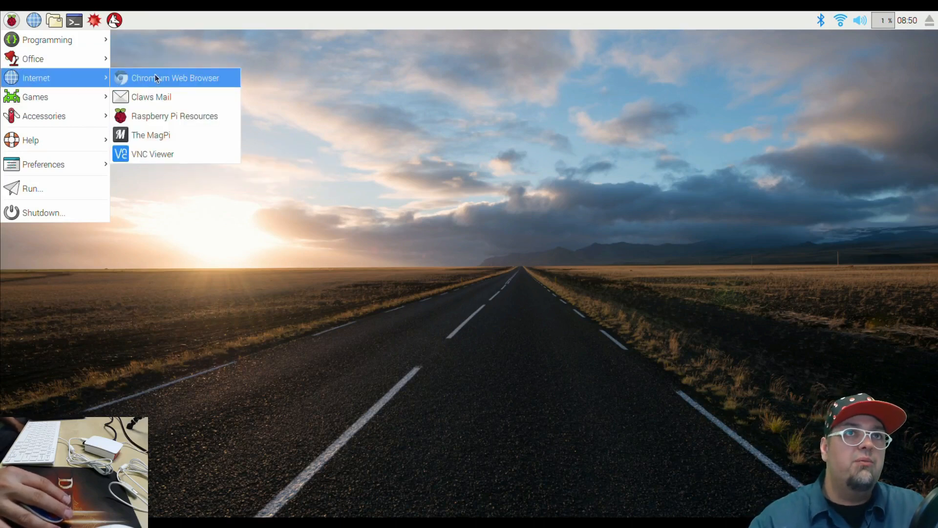
mouse_move(150, 97)
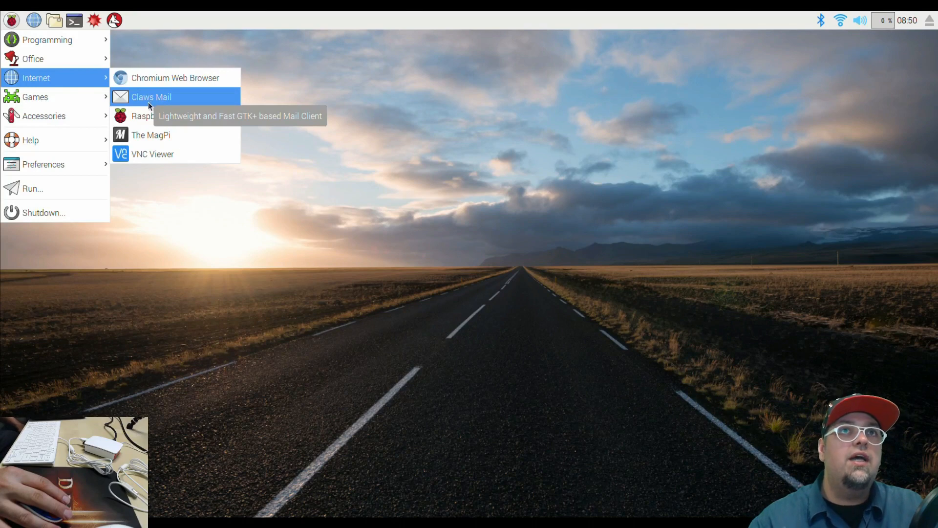
mouse_move(175, 117)
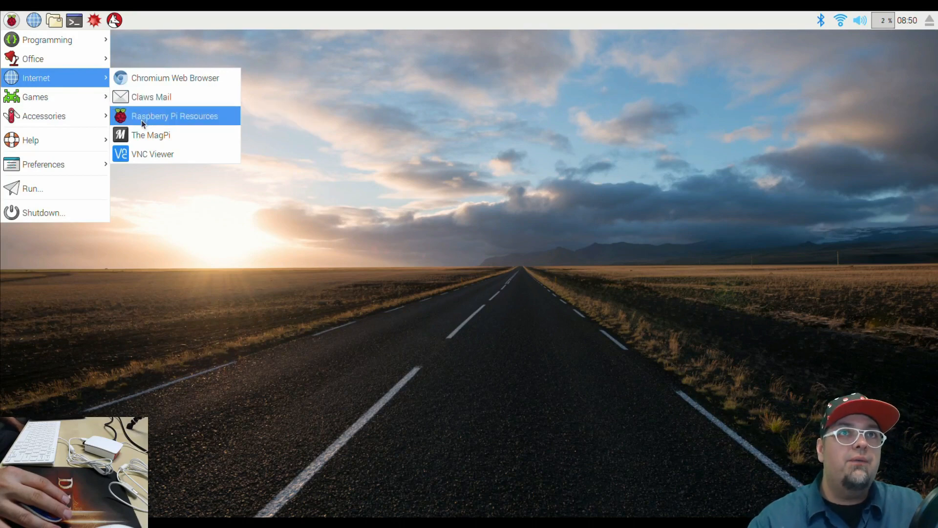
mouse_move(152, 153)
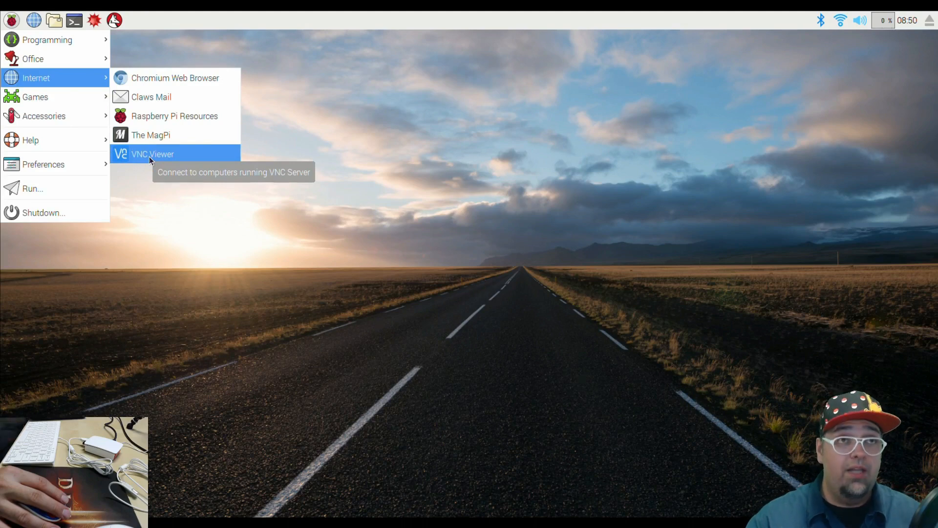
mouse_move(35, 97)
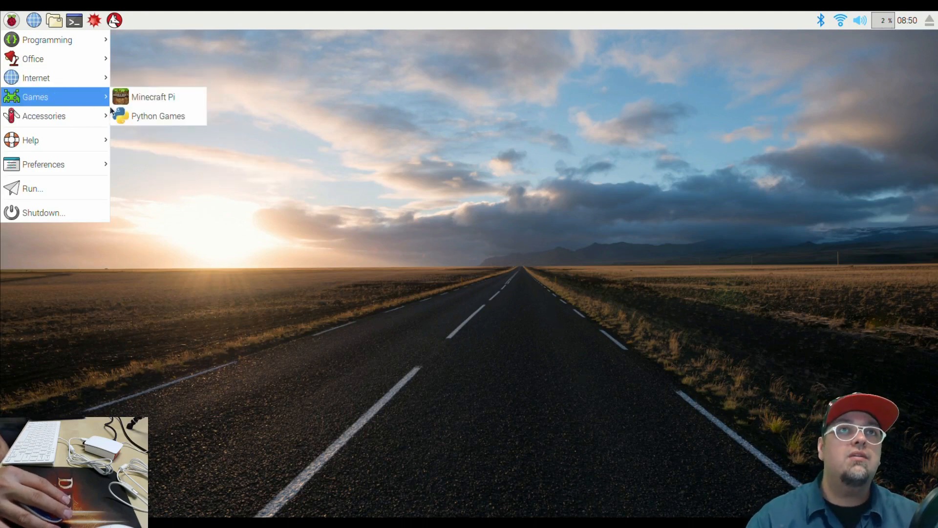
mouse_move(153, 97)
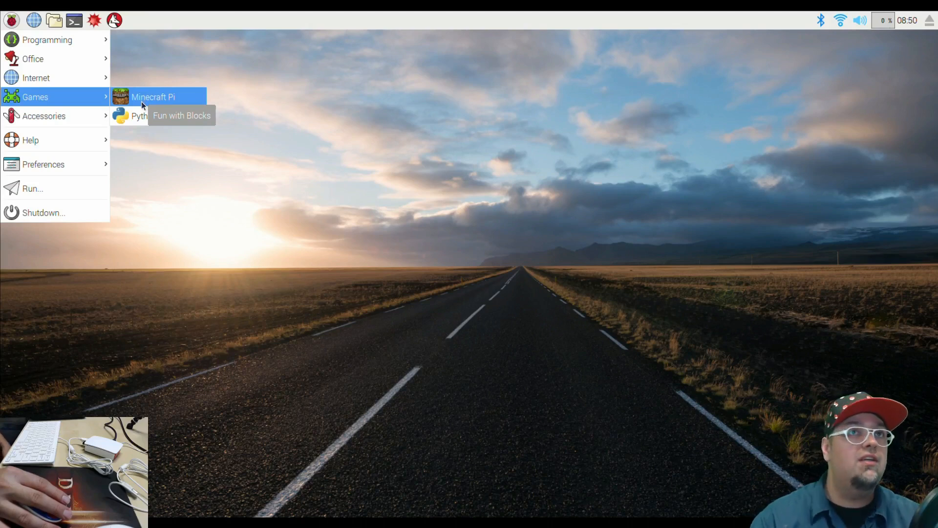
mouse_move(158, 116)
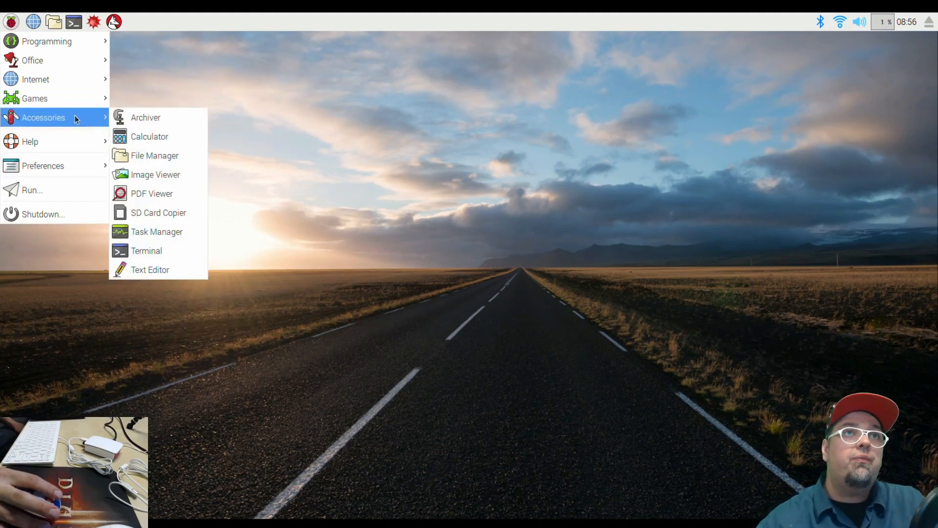
mouse_move(145, 117)
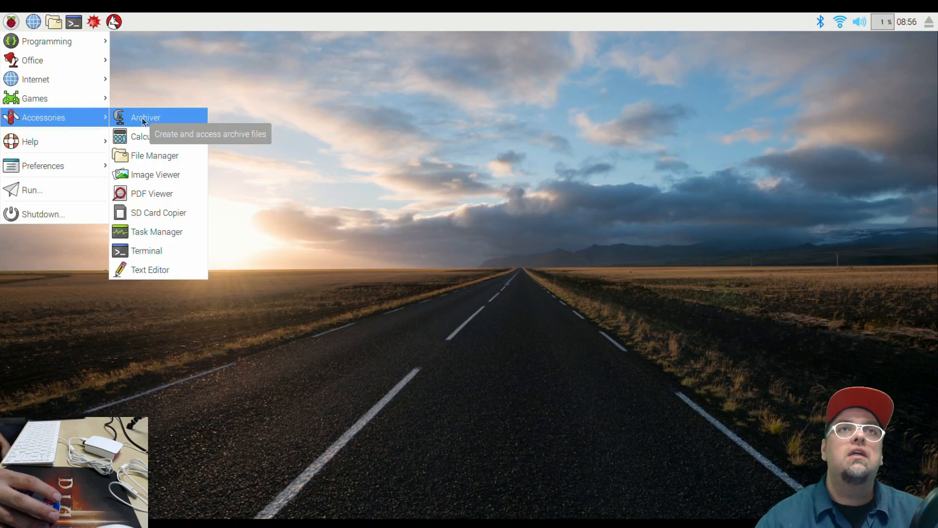
mouse_move(142, 137)
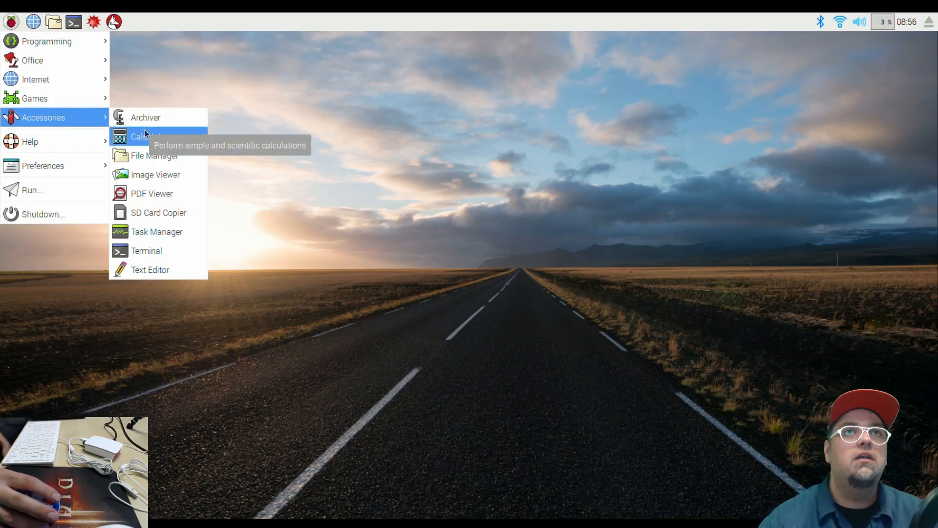
mouse_move(154, 155)
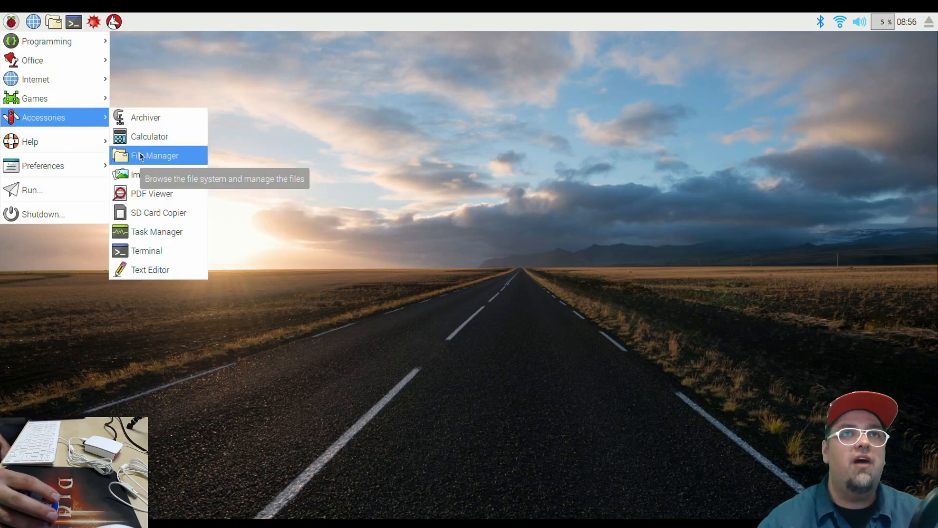
mouse_move(156, 174)
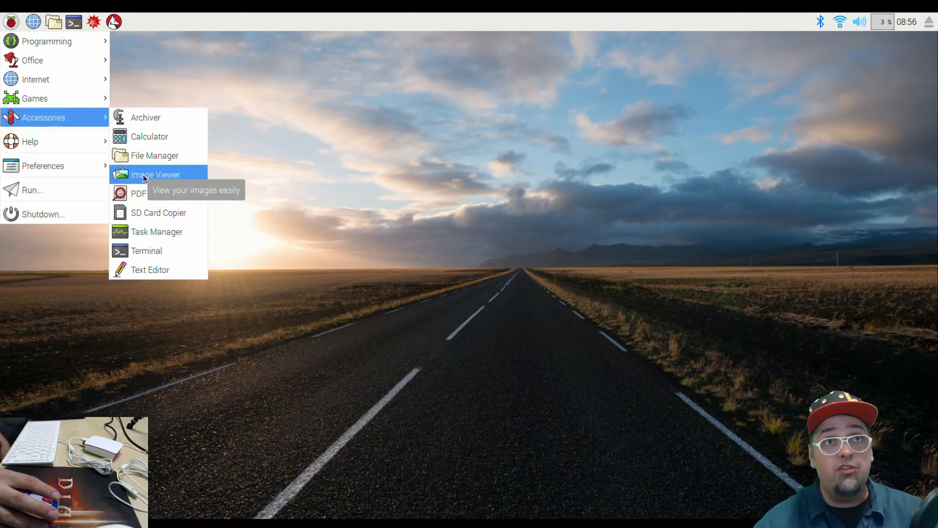
mouse_move(159, 212)
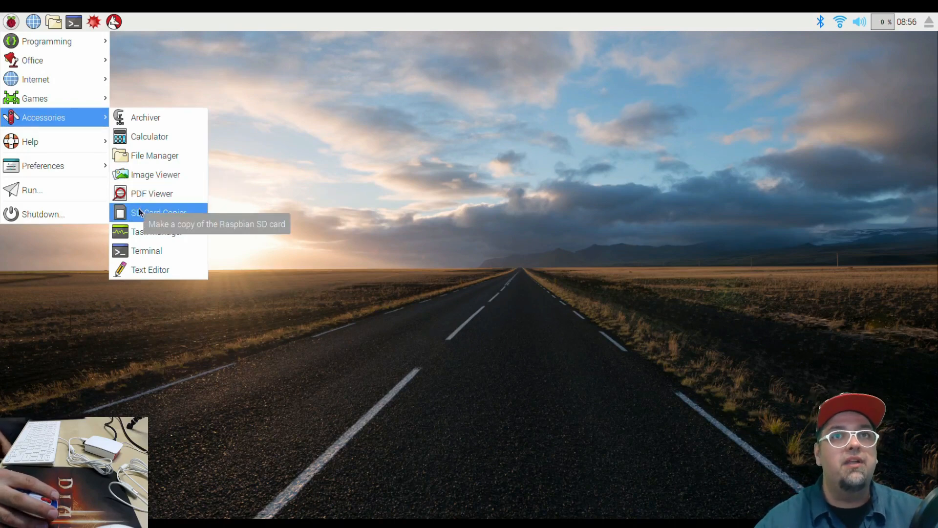
mouse_move(146, 251)
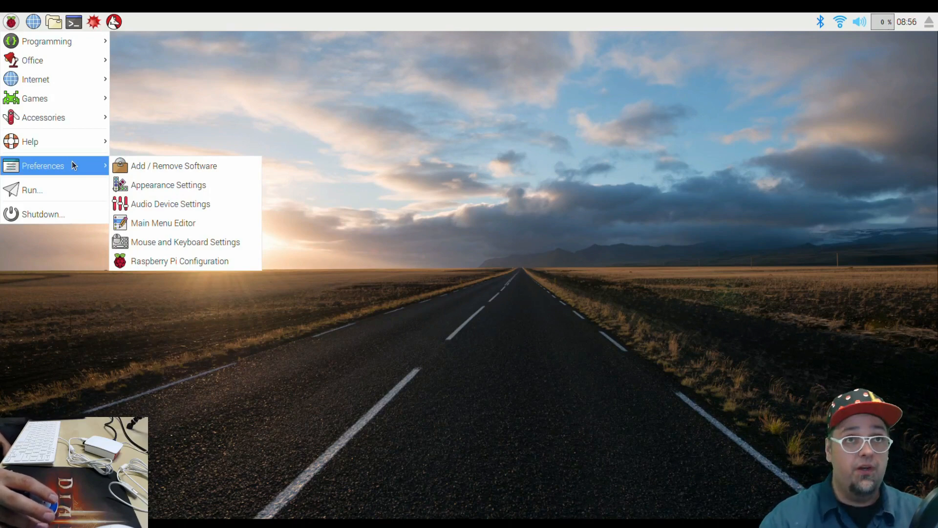
mouse_move(33, 189)
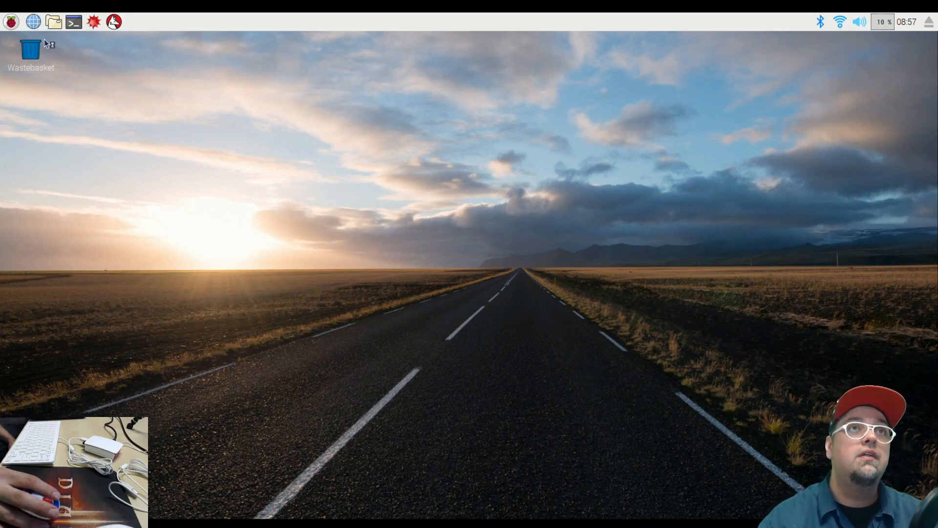
- Launch Chromium, load YouTube and search it for 'drewtalks'
left_click(33, 21)
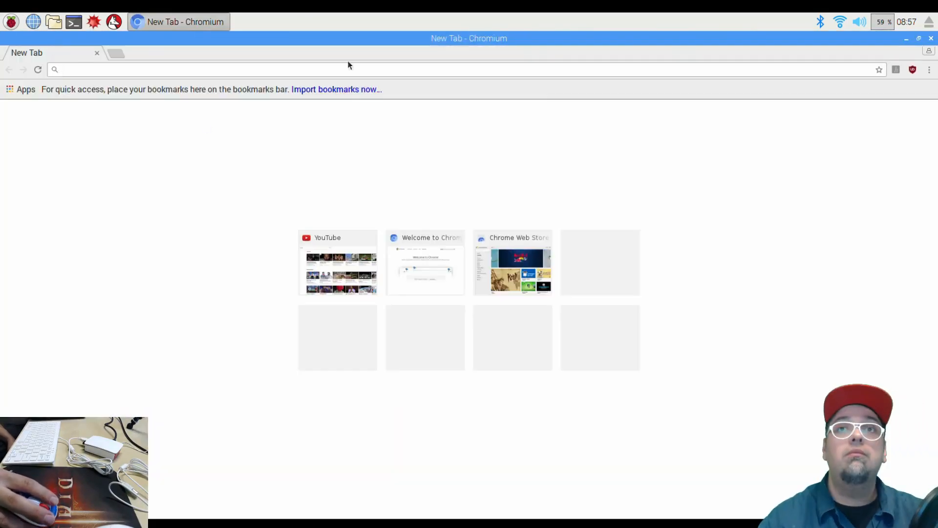
left_click(337, 270)
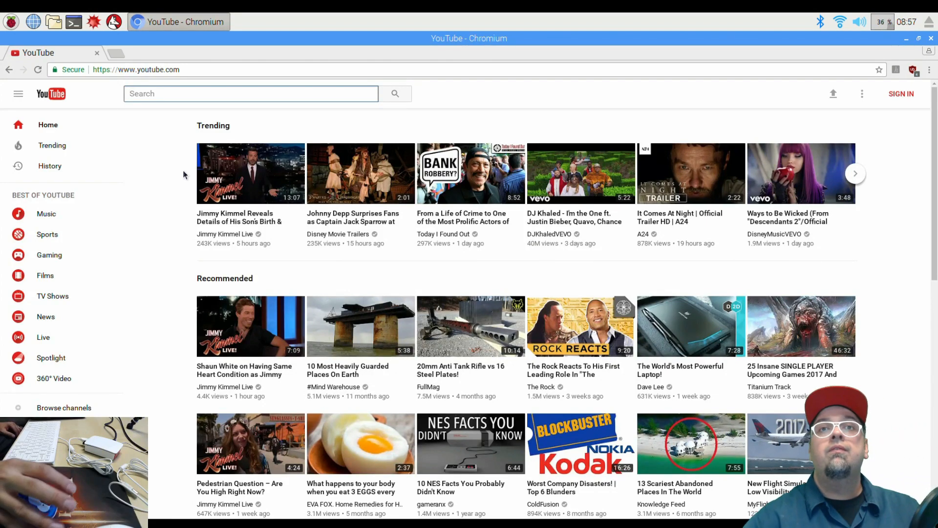
left_click(250, 94)
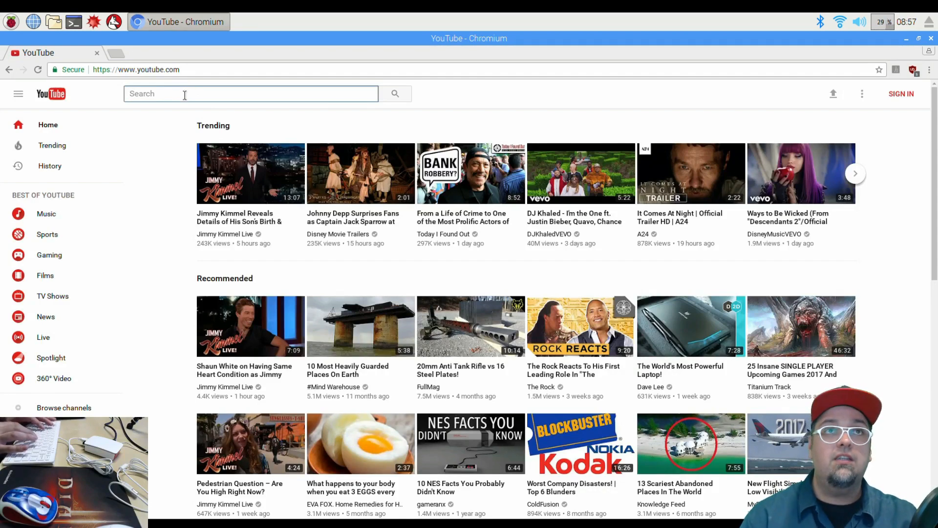
type("drewt")
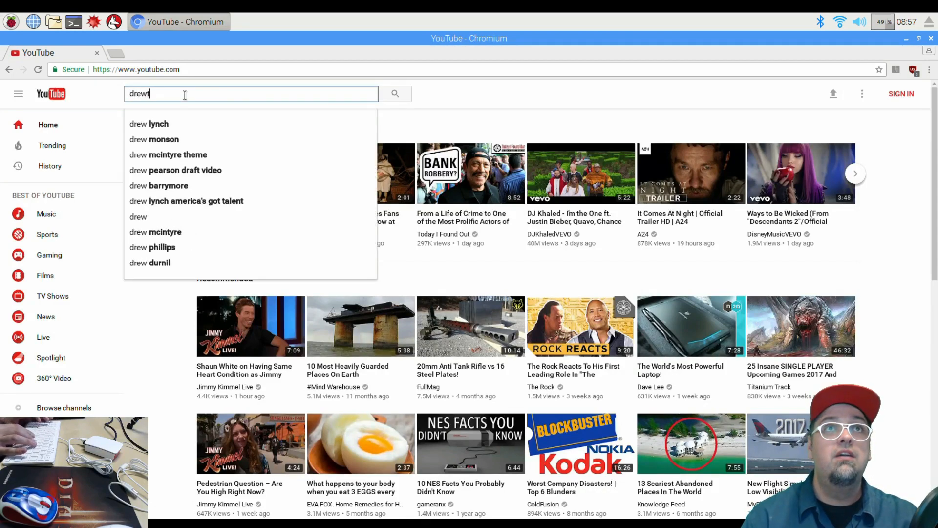
type("akjs")
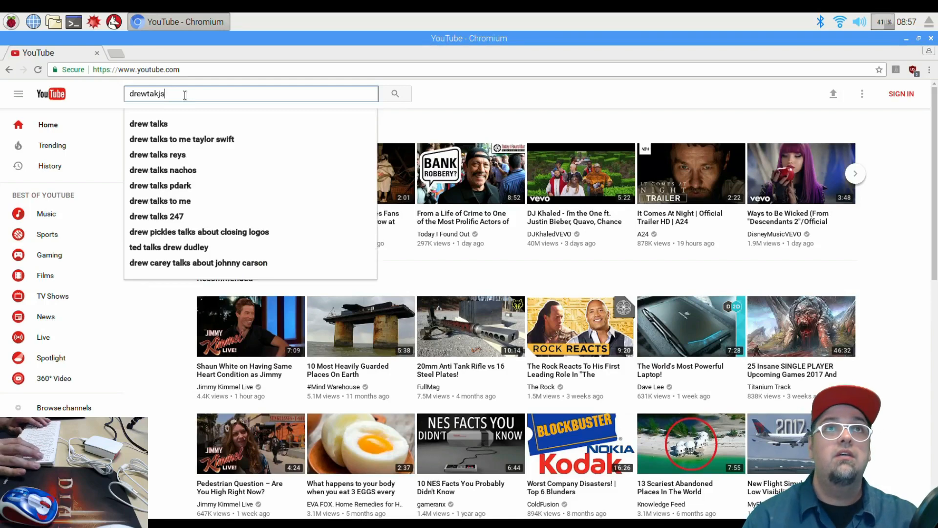
key("BackSpace")
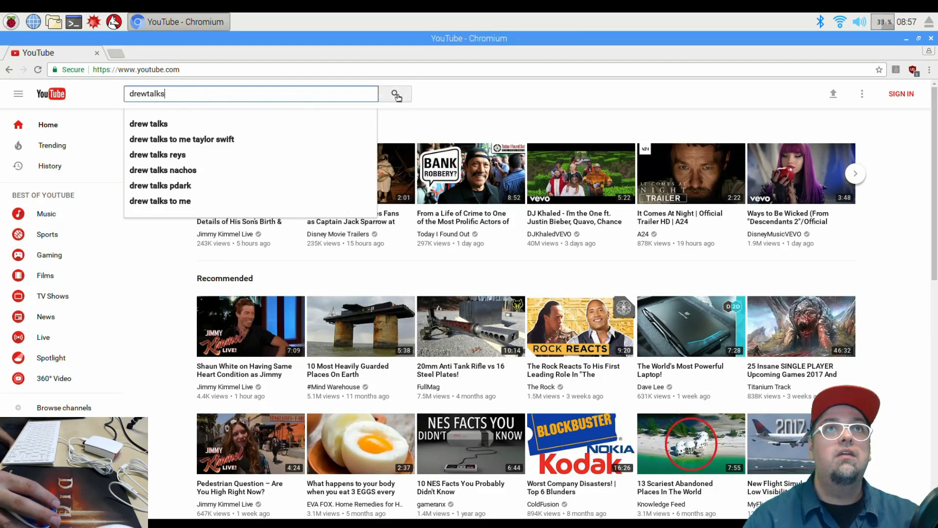
left_click(395, 94)
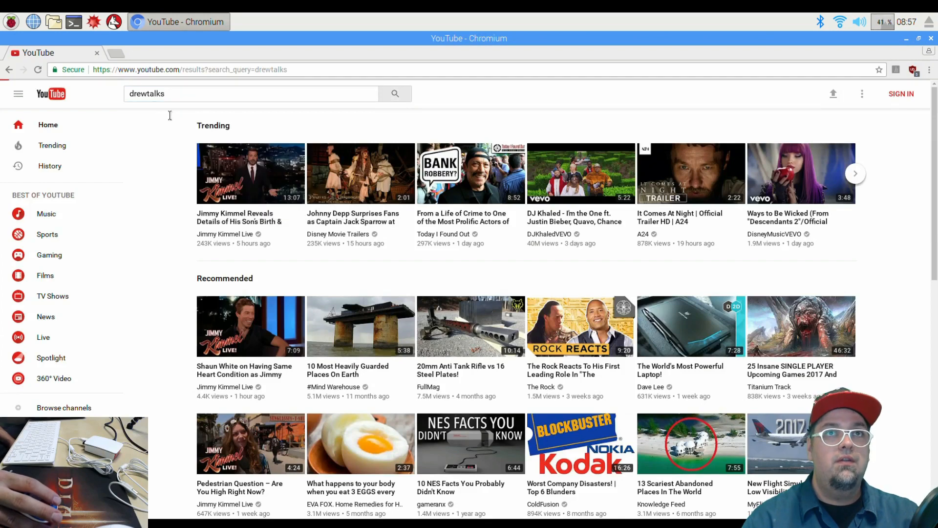
- Bring up the DrewTalks channel page, then close Chromium back to the desktop
left_click(393, 94)
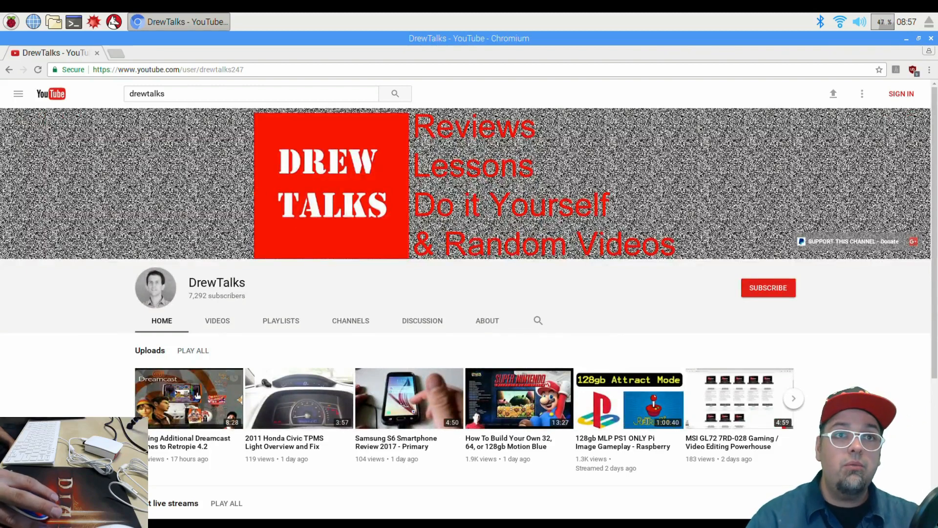
left_click(189, 399)
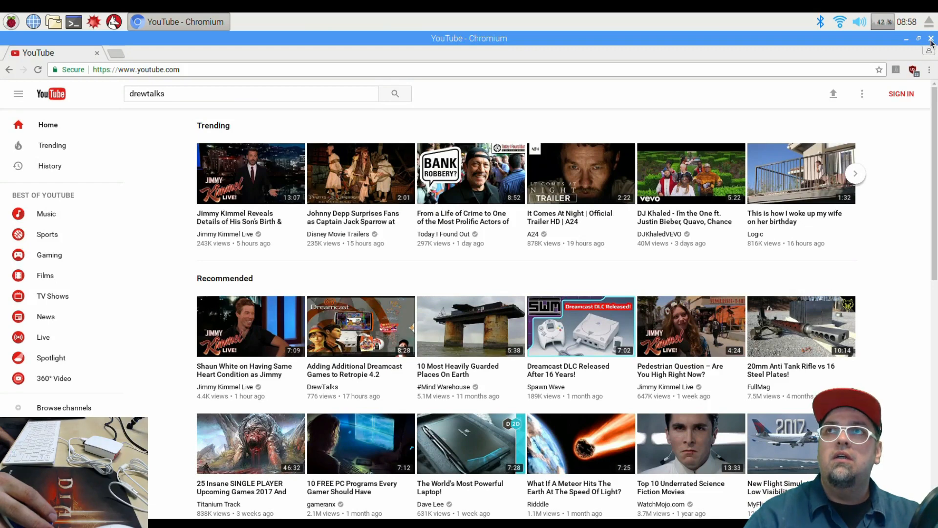
left_click(931, 38)
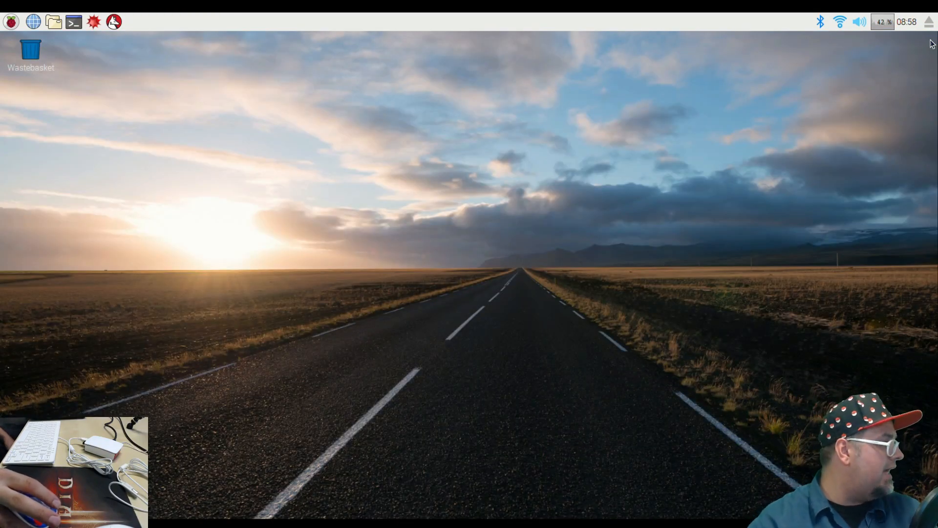